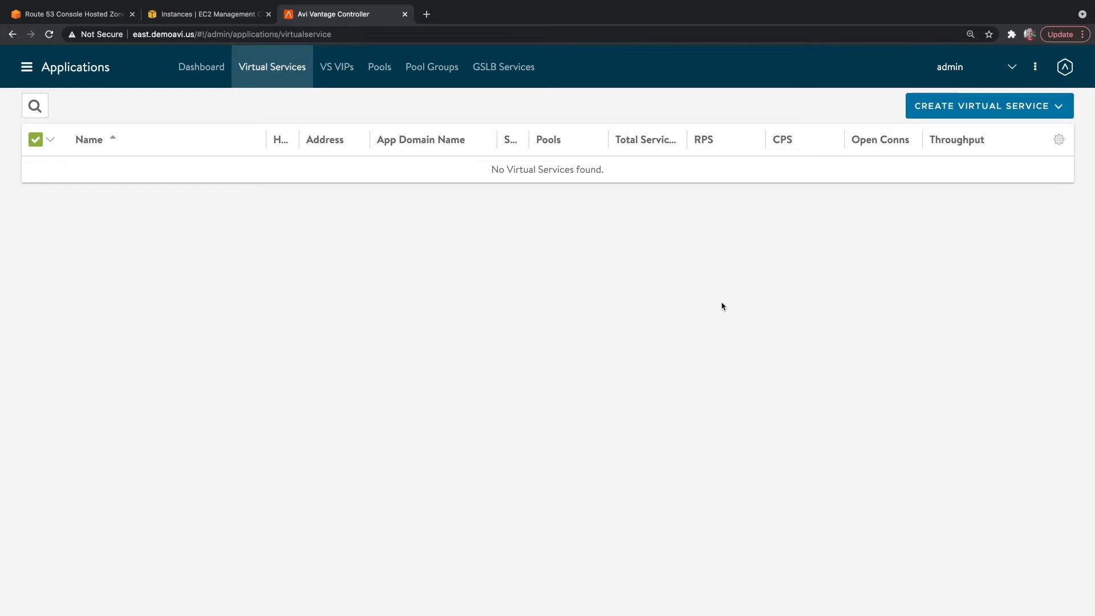
mouse_move(117, 26)
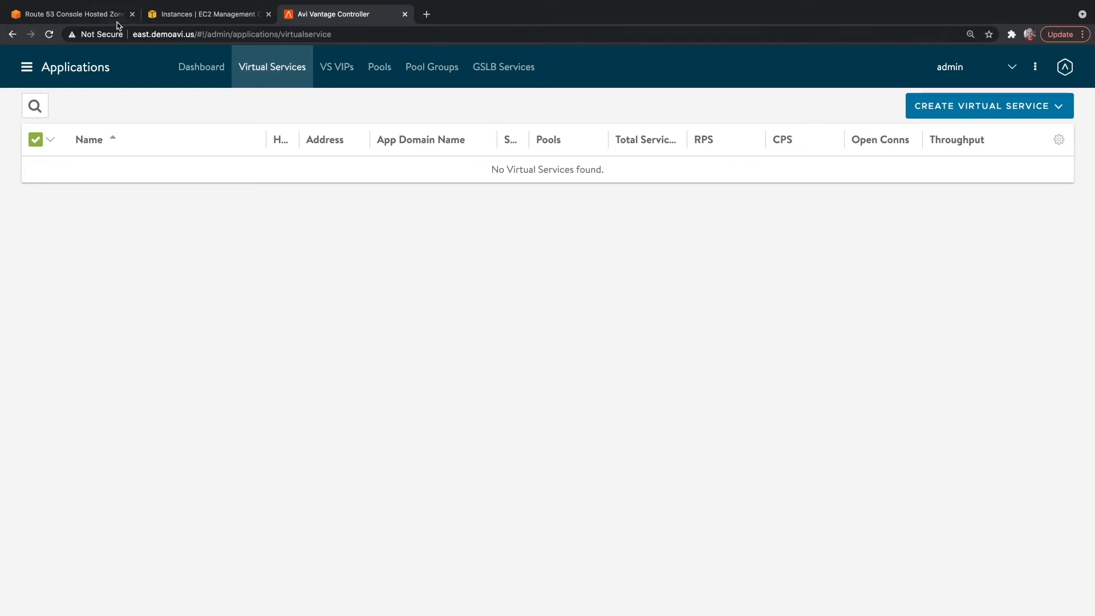
View the demoavi.us hosted zone records filtered by "helloworld" in Route 53
click(70, 14)
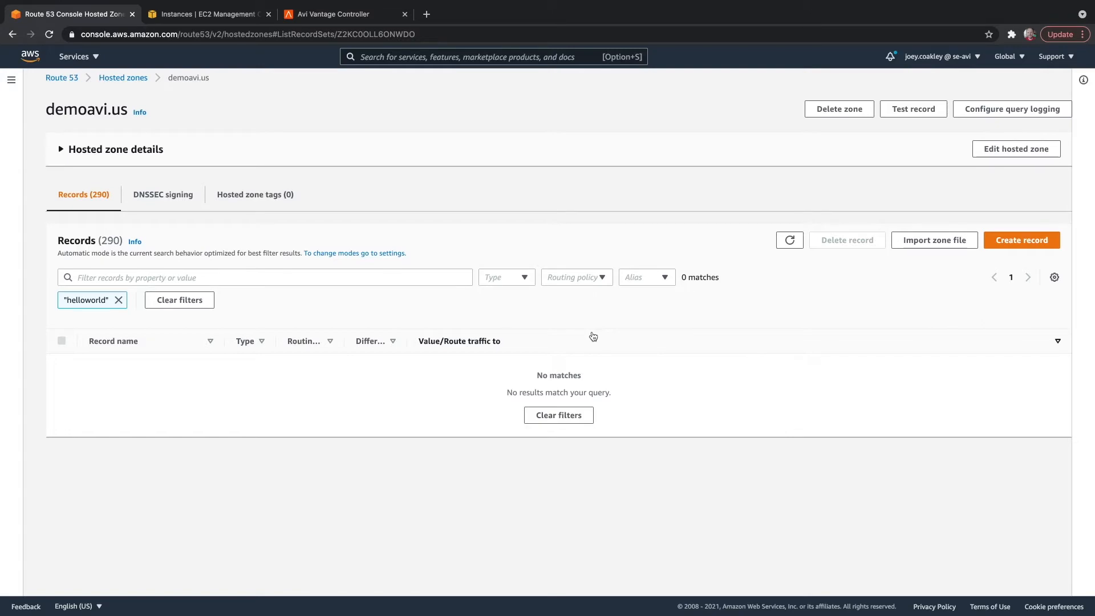
mouse_move(374, 45)
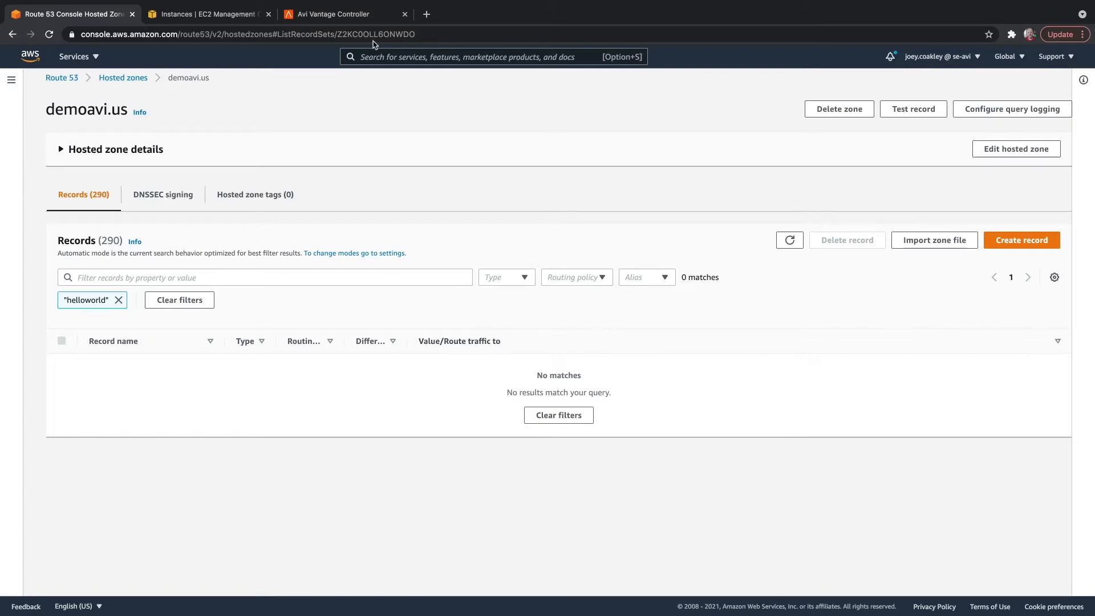
View the running ASG-Launched-Instance list in EC2 and the first instance's details
click(206, 14)
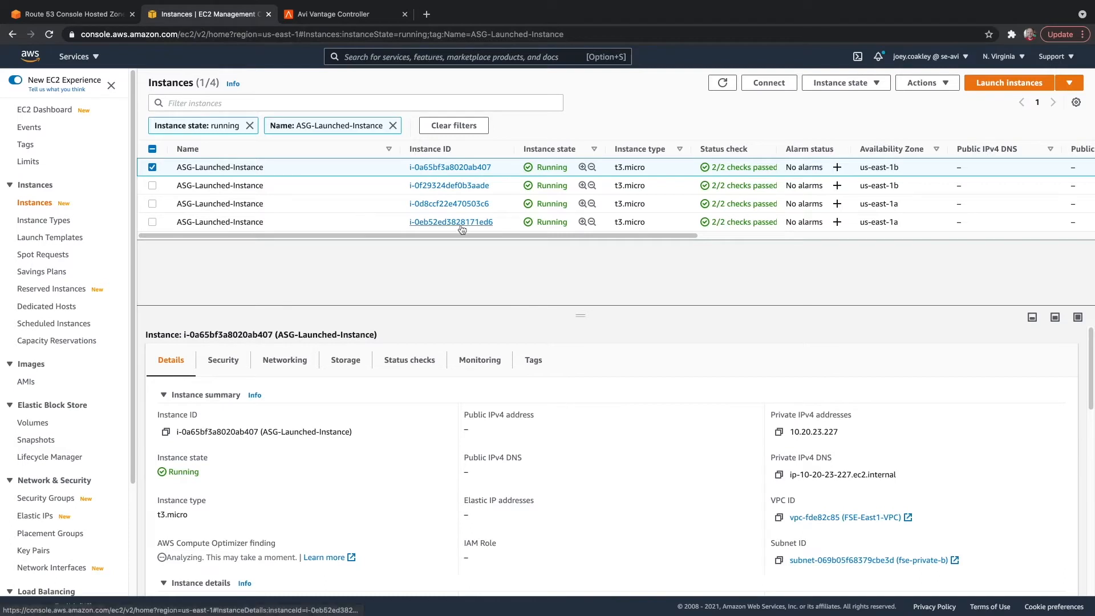
mouse_move(362, 216)
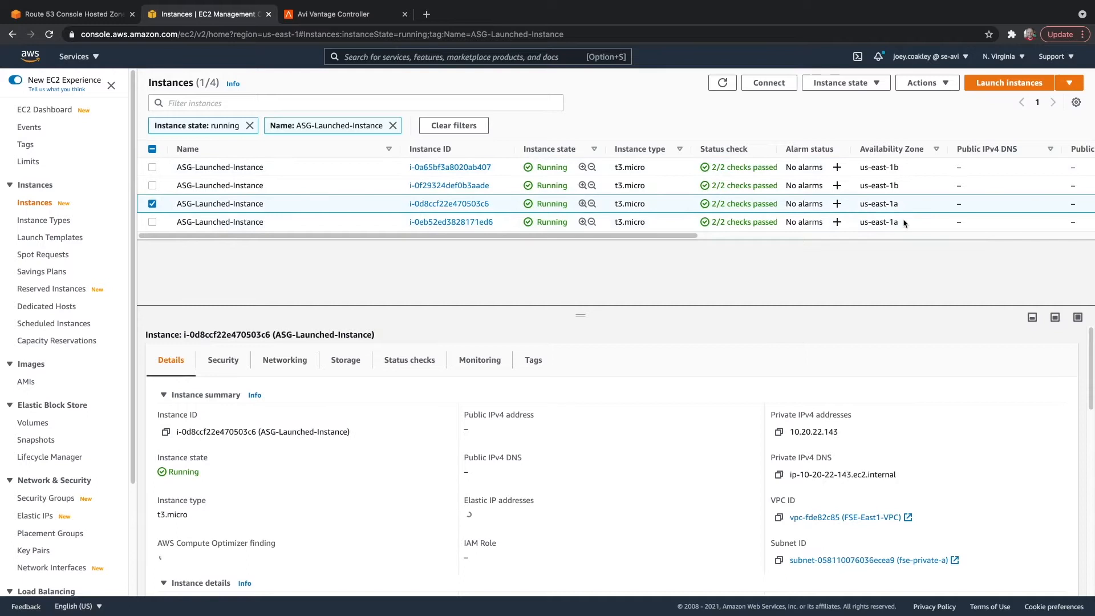
click(152, 167)
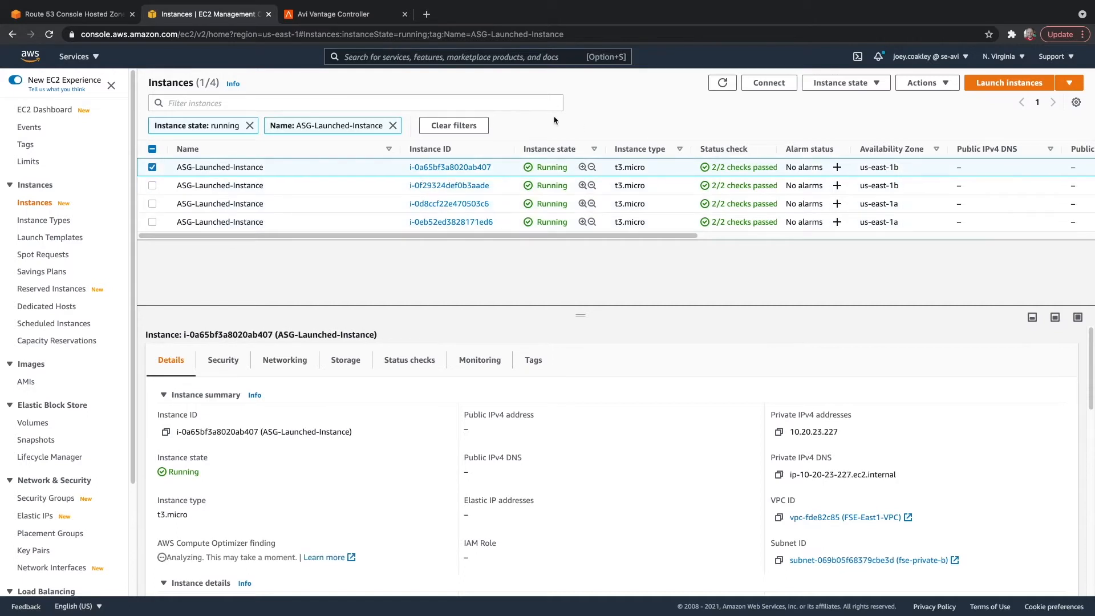
Start a new basic virtual service in Avi named HelloWorld
click(341, 13)
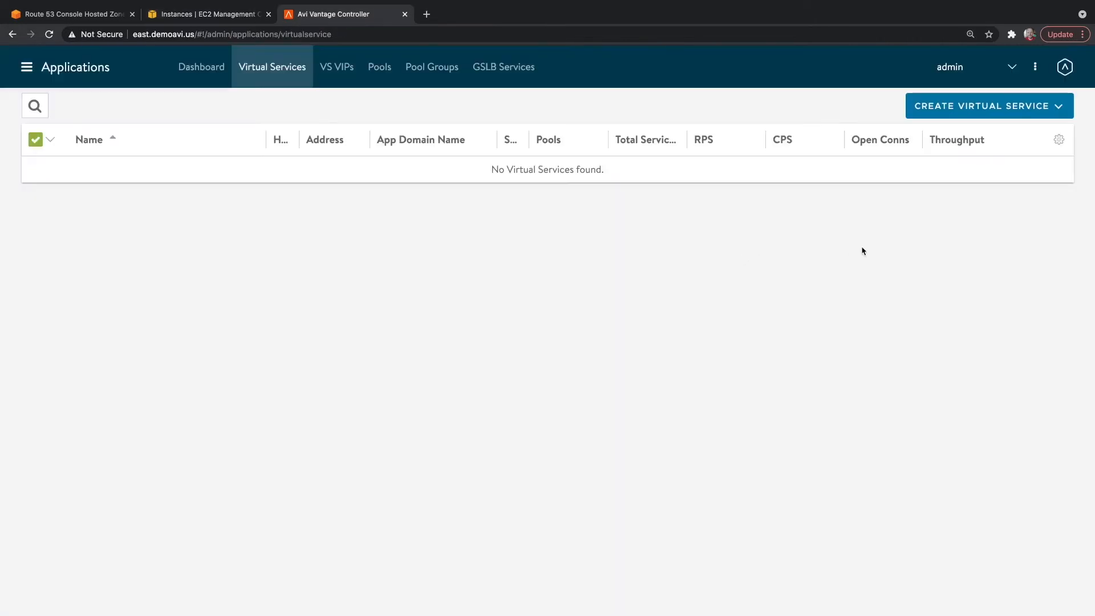
click(988, 105)
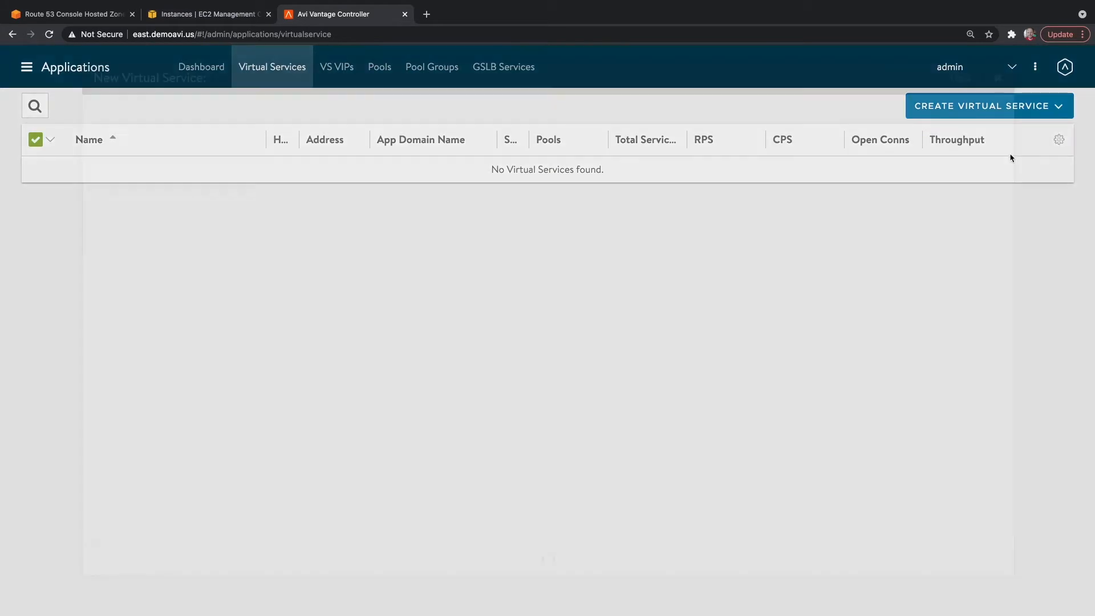
click(988, 105)
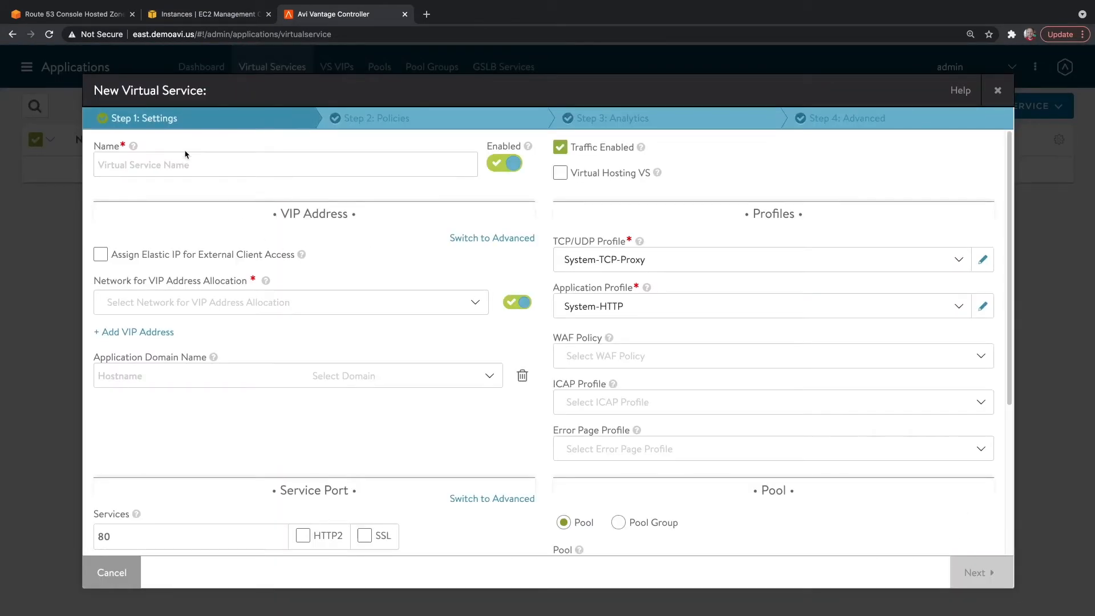
text(HelloWorld)
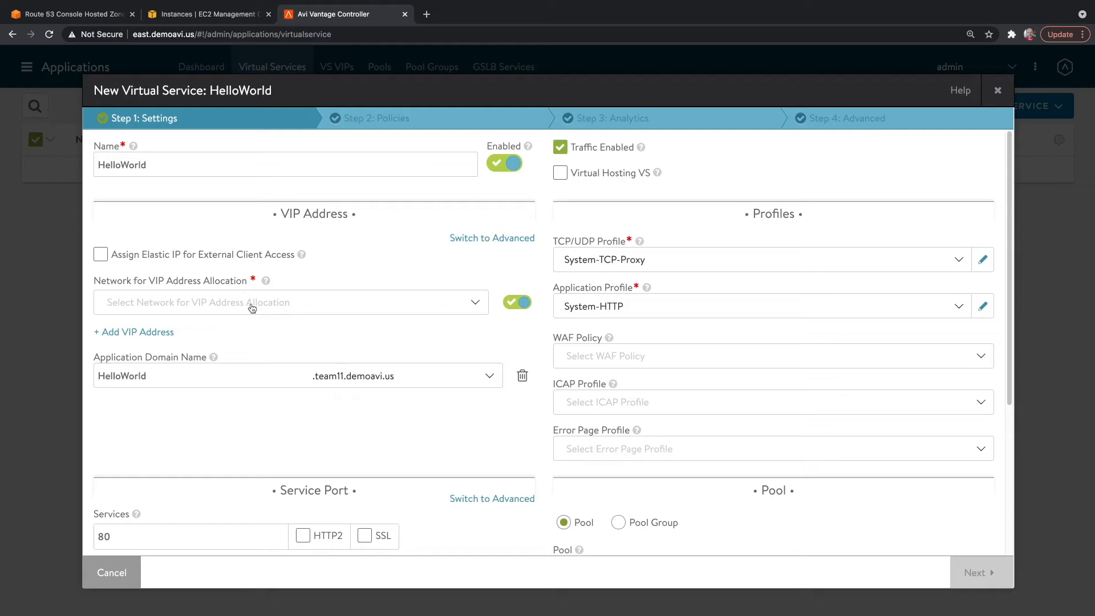
Place VIPs on fse-MSB-az-east-1a and 1b networks with elastic IPs assigned
click(286, 301)
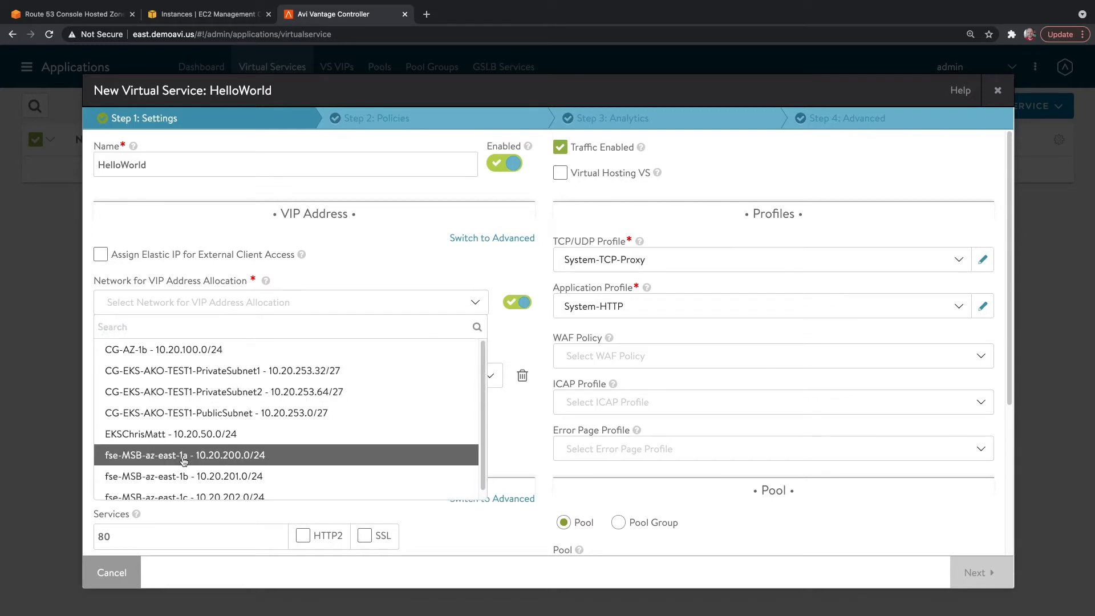
click(183, 455)
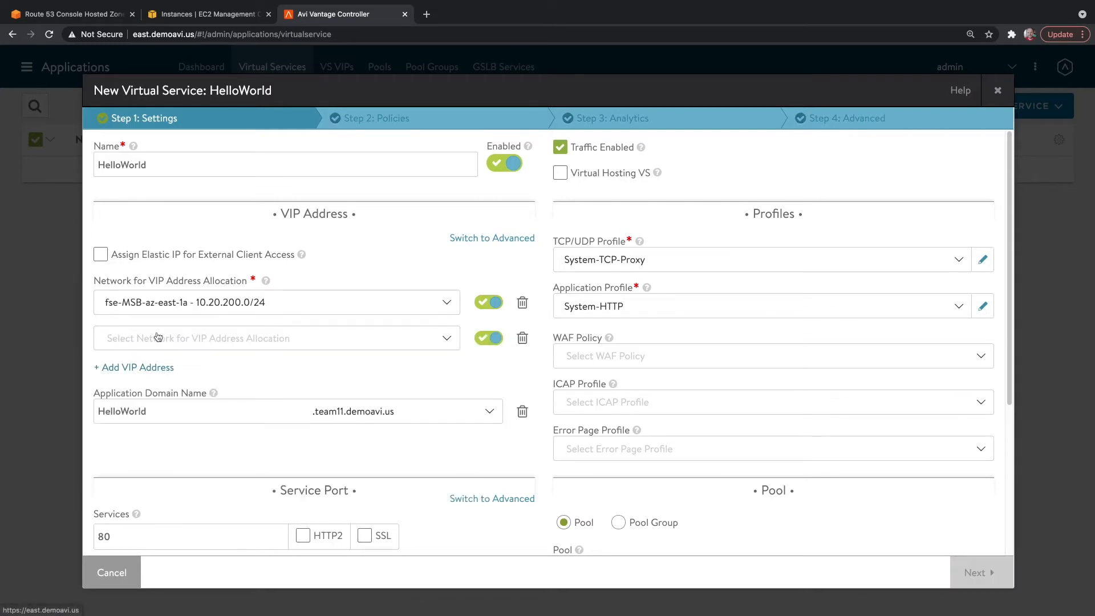
click(276, 338)
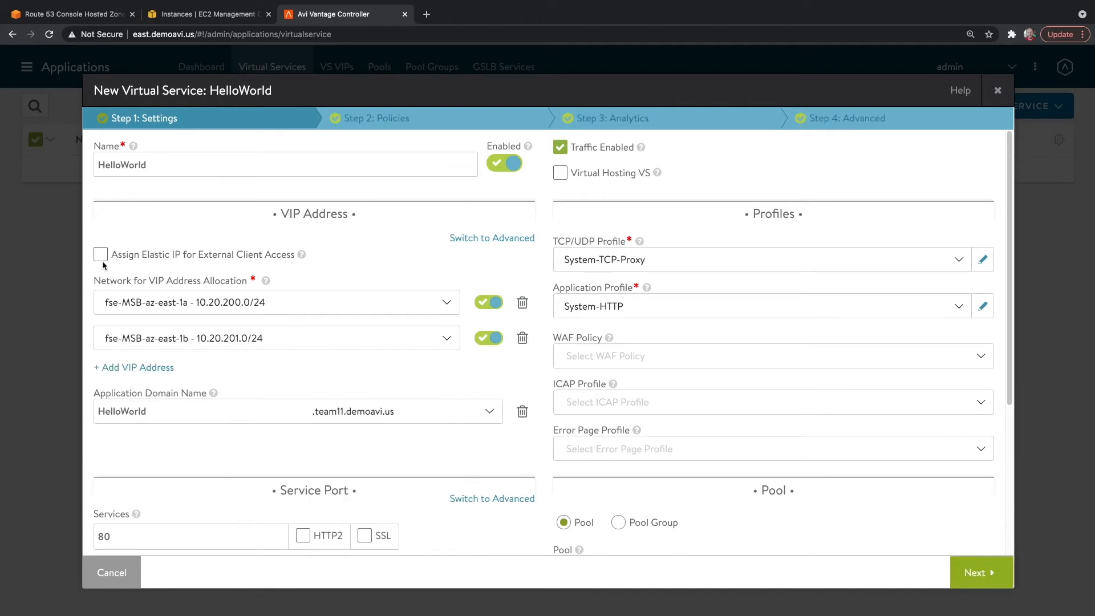
click(101, 254)
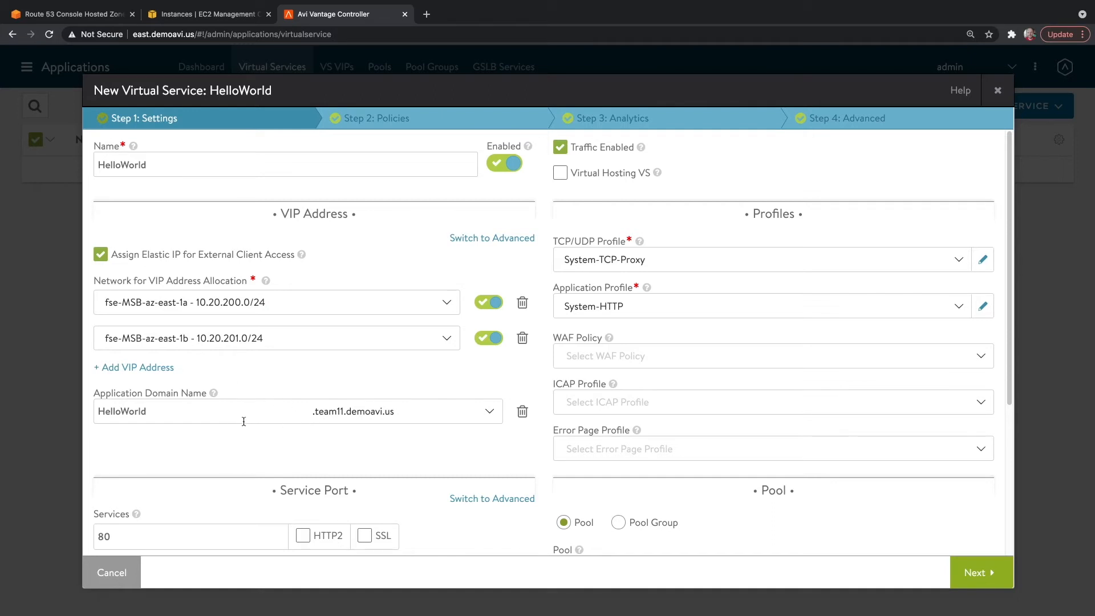
mouse_move(237, 418)
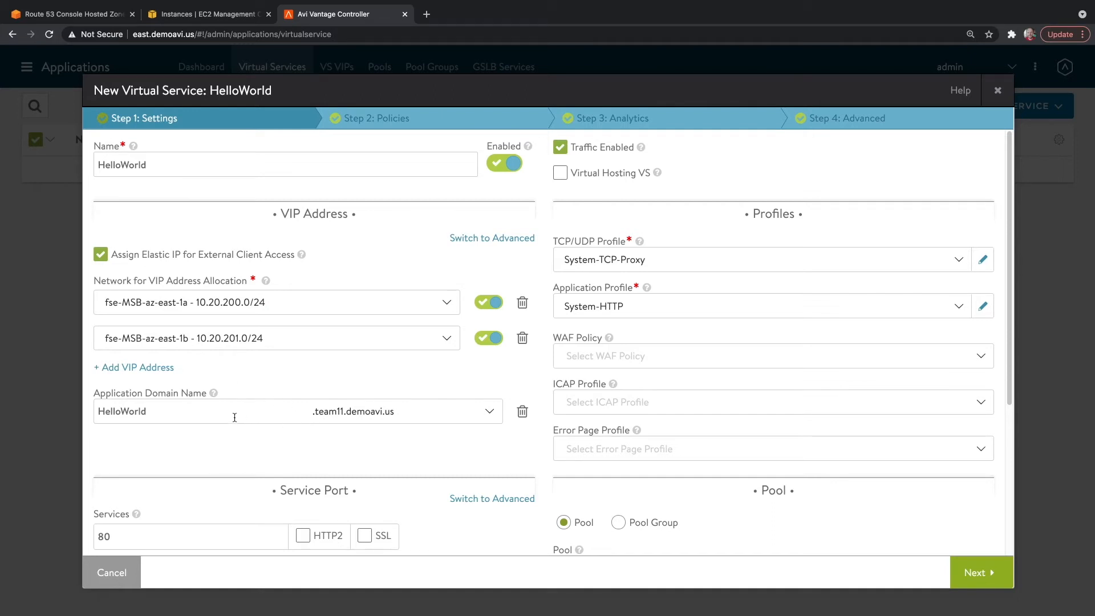
Set the application domain for the hostname to demoavi.us
click(490, 411)
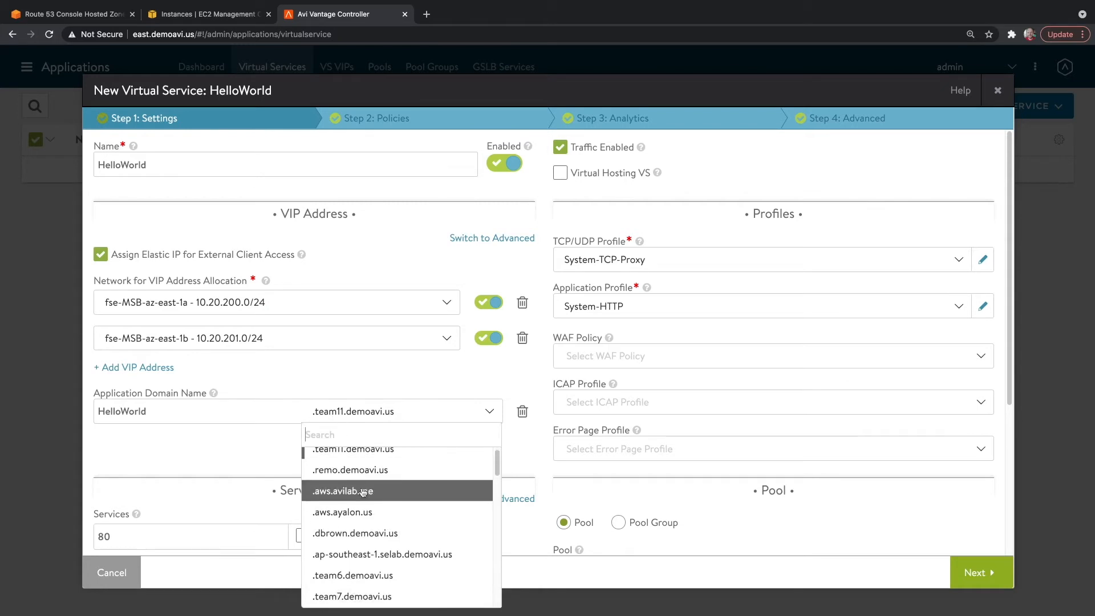
scroll(down, 3)
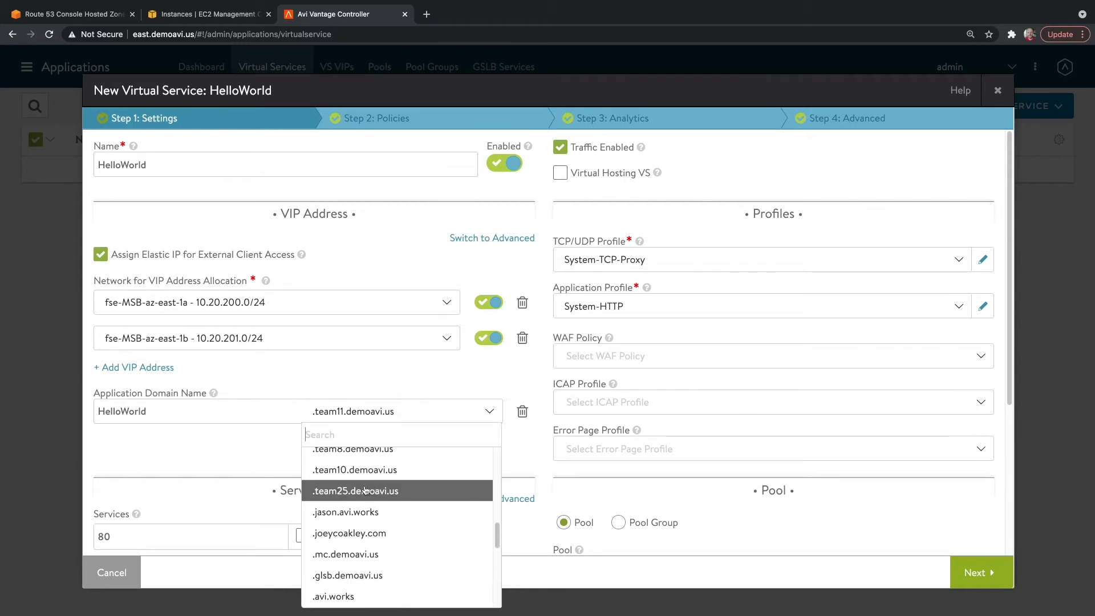
scroll(down, 3)
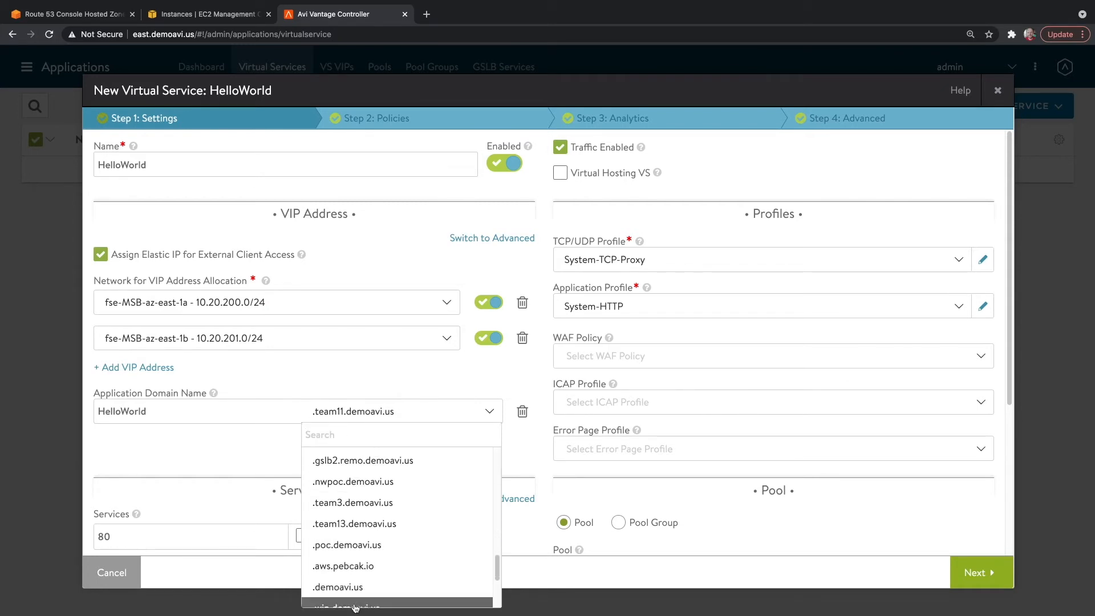
click(337, 586)
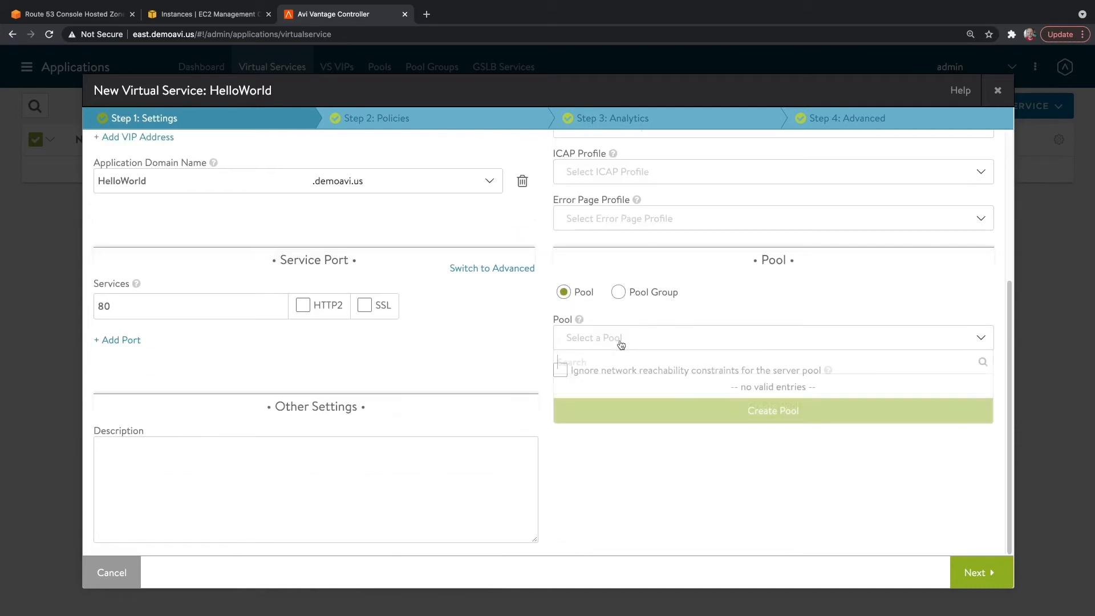
Create a new HelloWorld-pool with Round Robin load balancing and continue to its servers
click(772, 410)
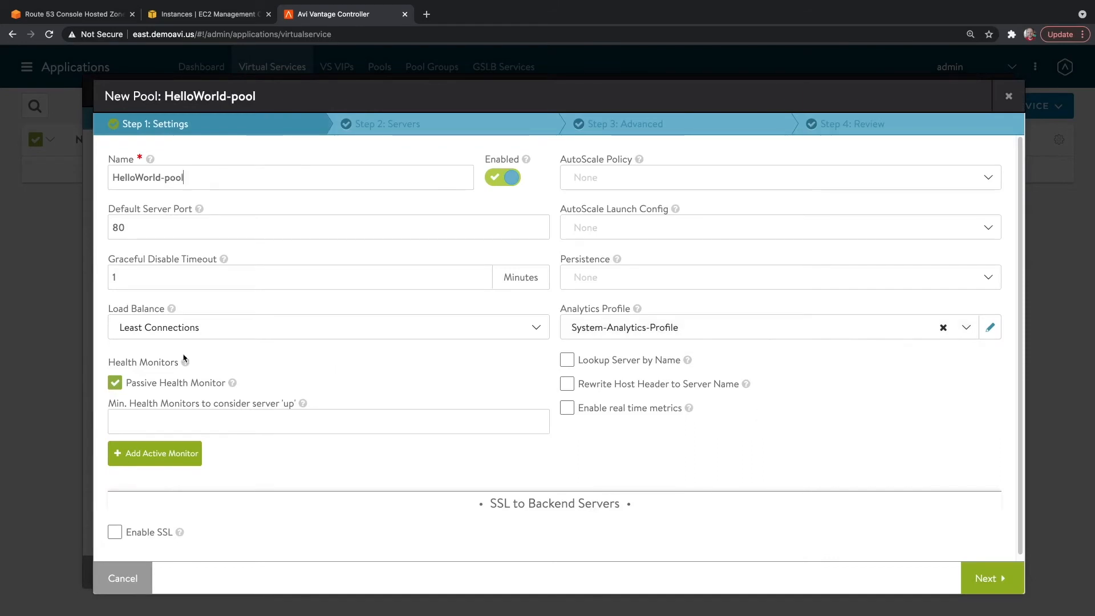
click(327, 328)
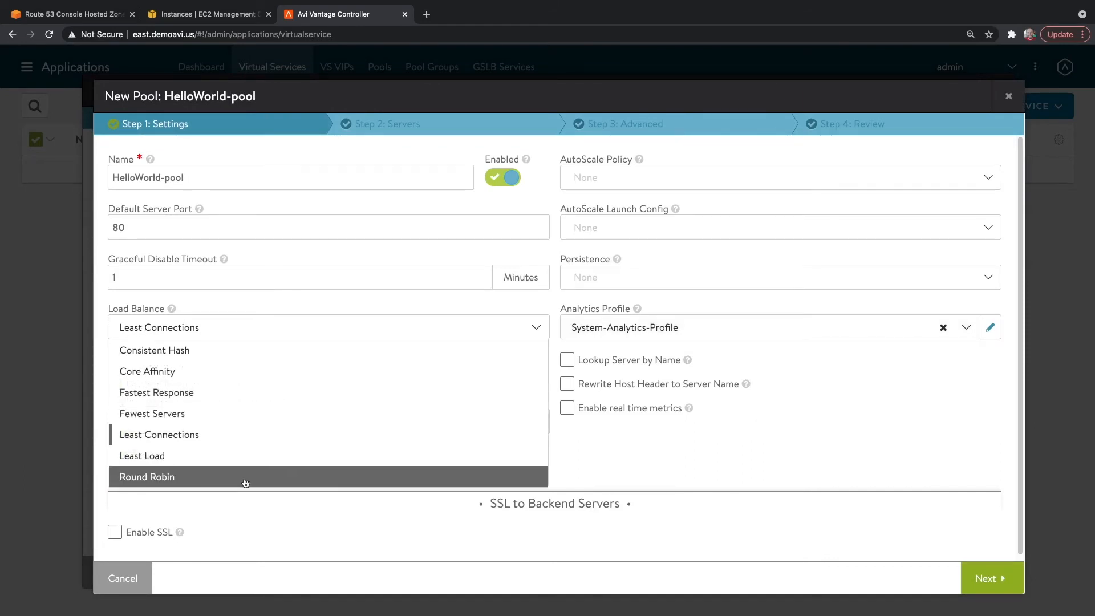
click(147, 477)
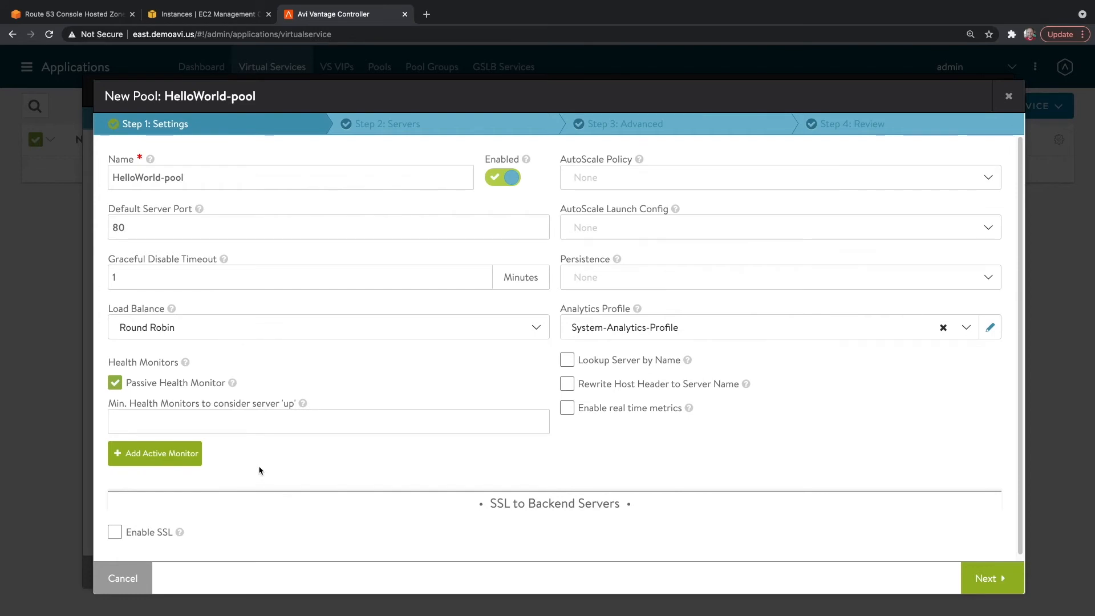
mouse_move(352, 405)
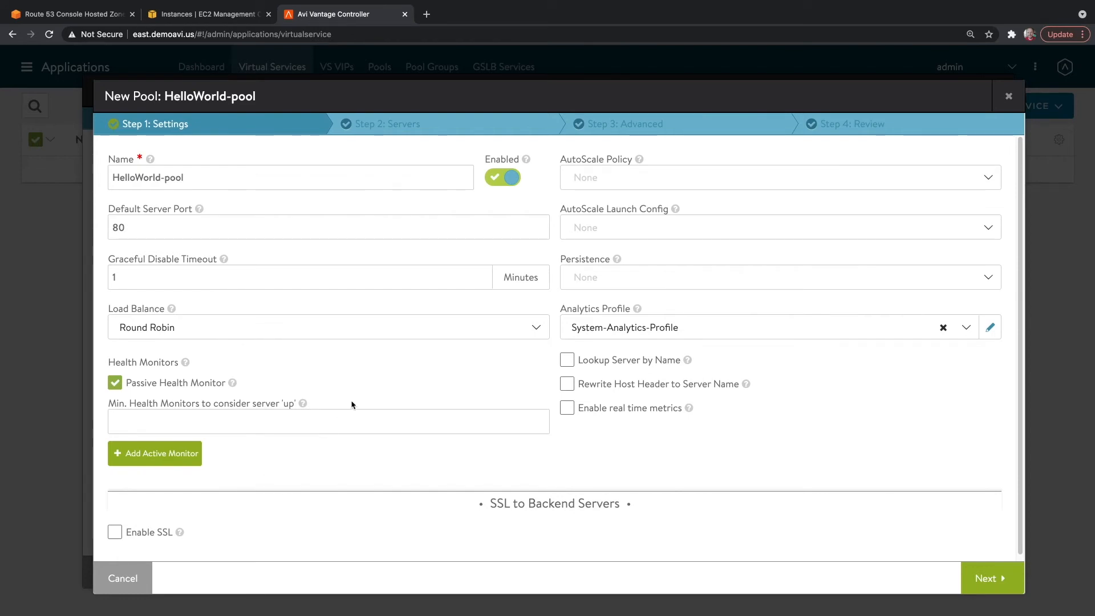
click(985, 577)
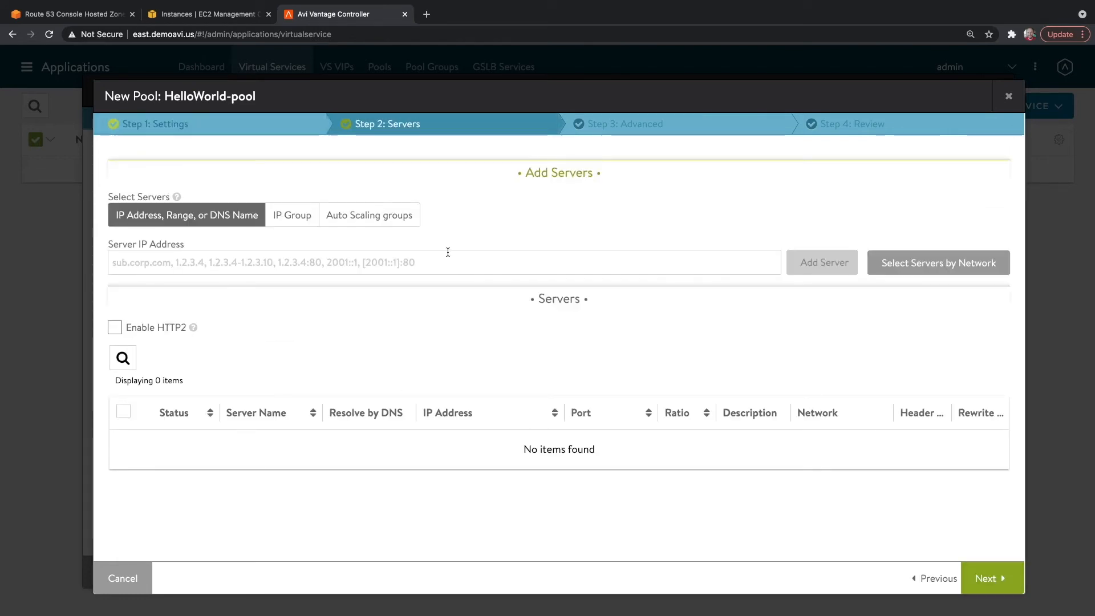
Source the pool's servers from the Webserver-ASG-AutoScalingGroup-DVXK0J6D9H33 auto scaling group
click(368, 215)
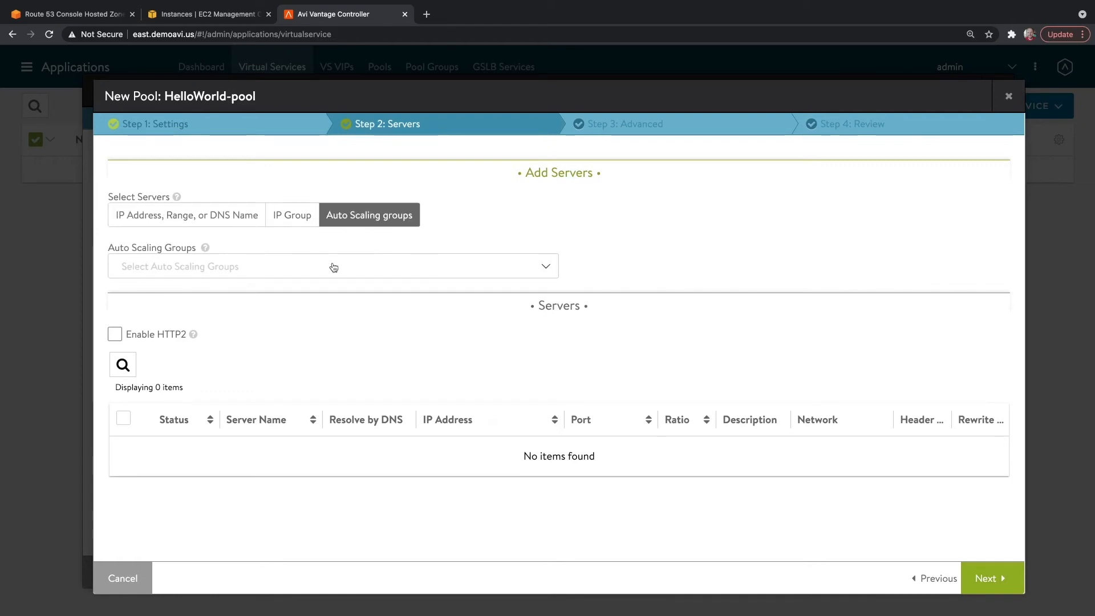
click(332, 265)
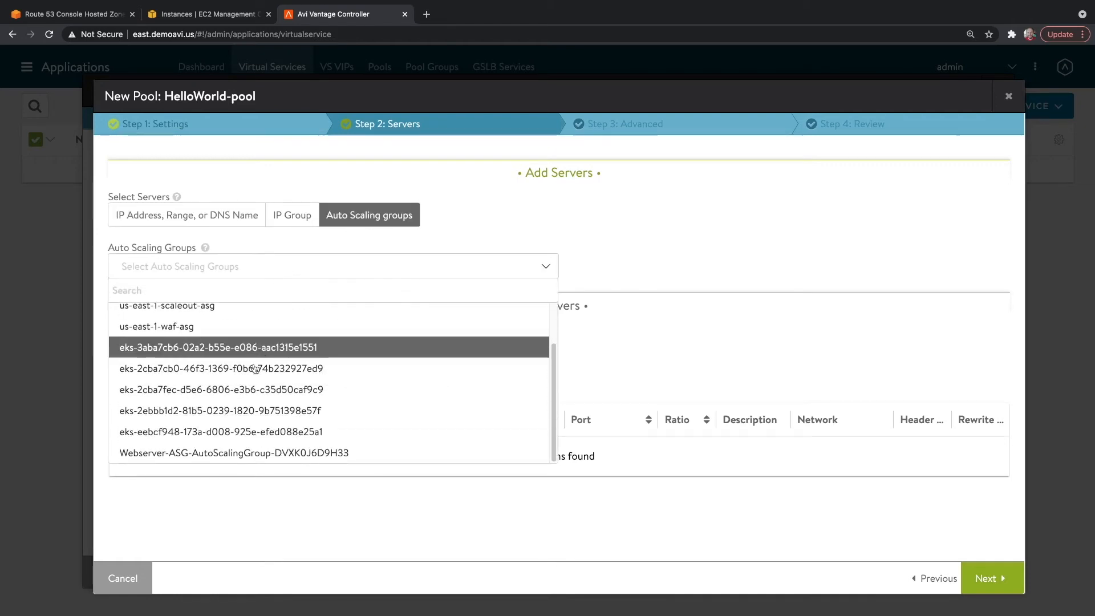
click(235, 453)
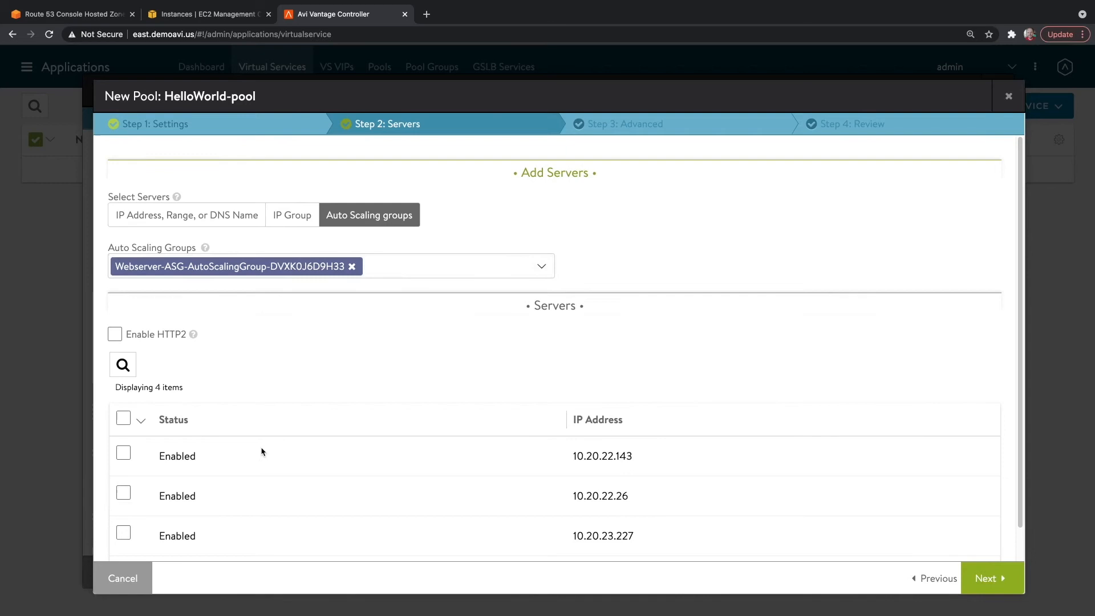
scroll(down, 3)
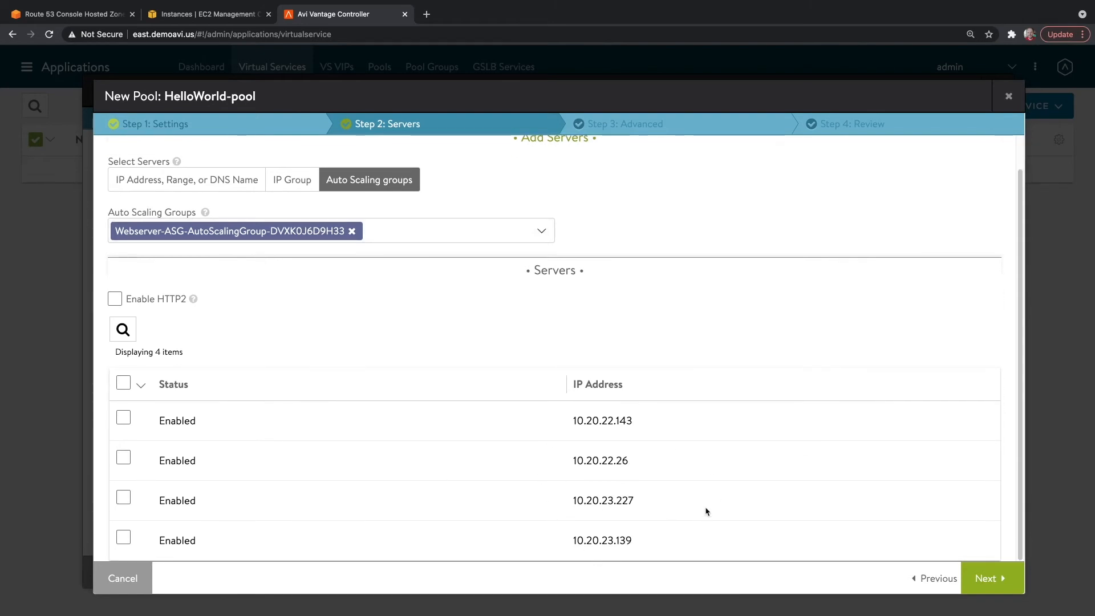
Accept the remaining pool settings and save HelloWorld-pool
click(990, 577)
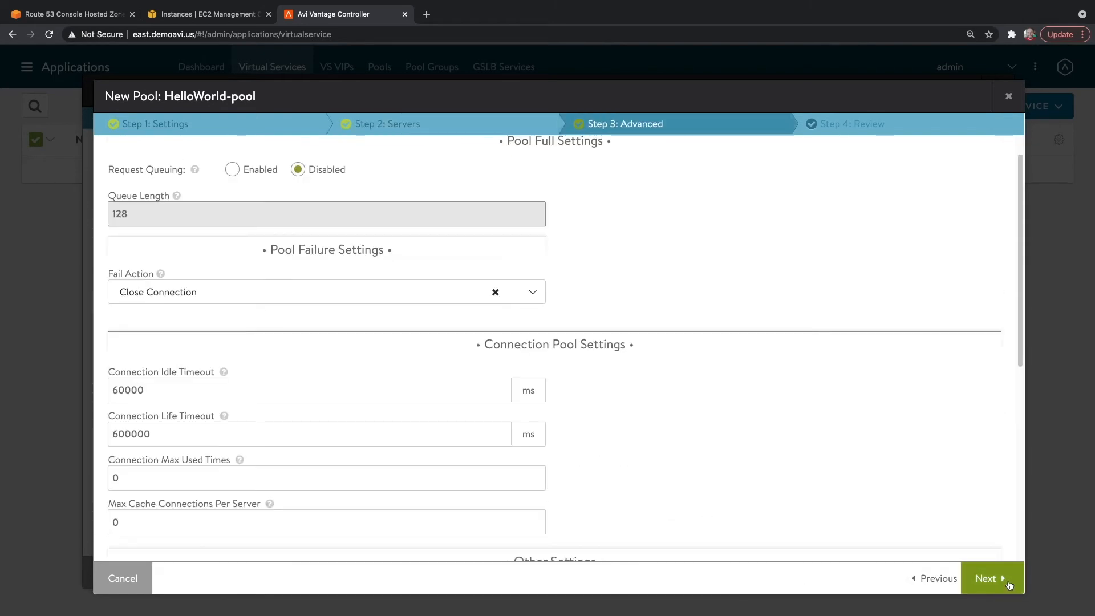
click(988, 577)
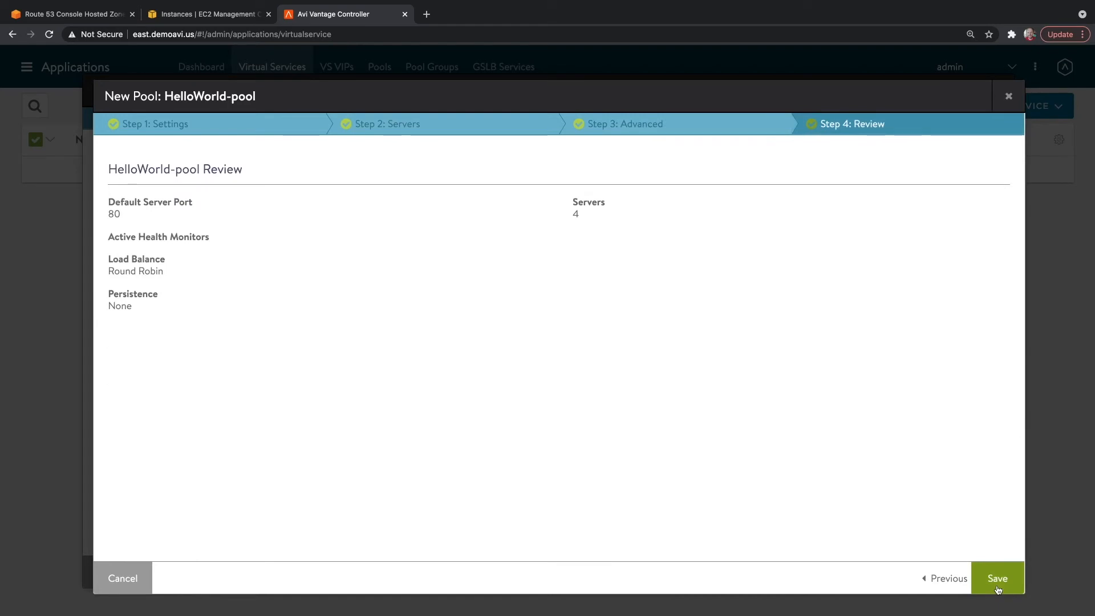
click(997, 579)
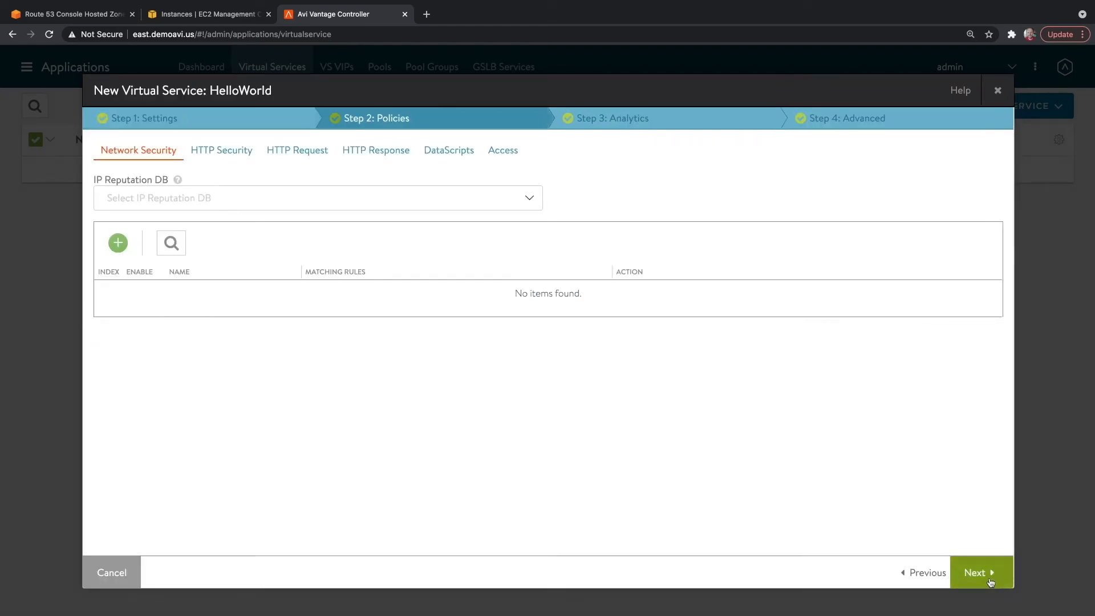
Save the HelloWorld virtual service and return to the Route 53 demoavi.us records
click(981, 571)
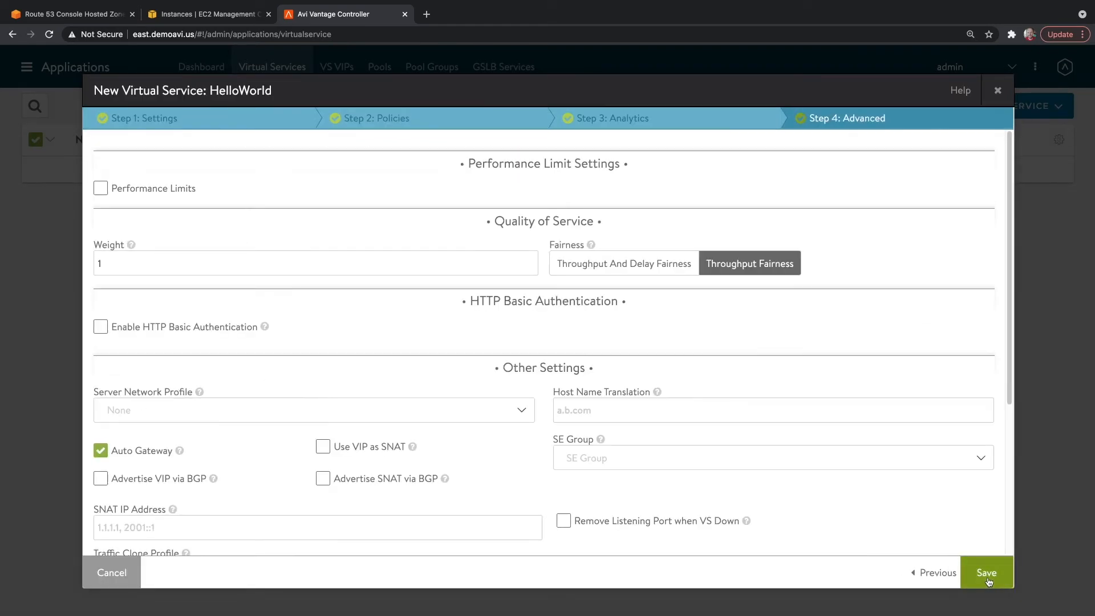
click(985, 572)
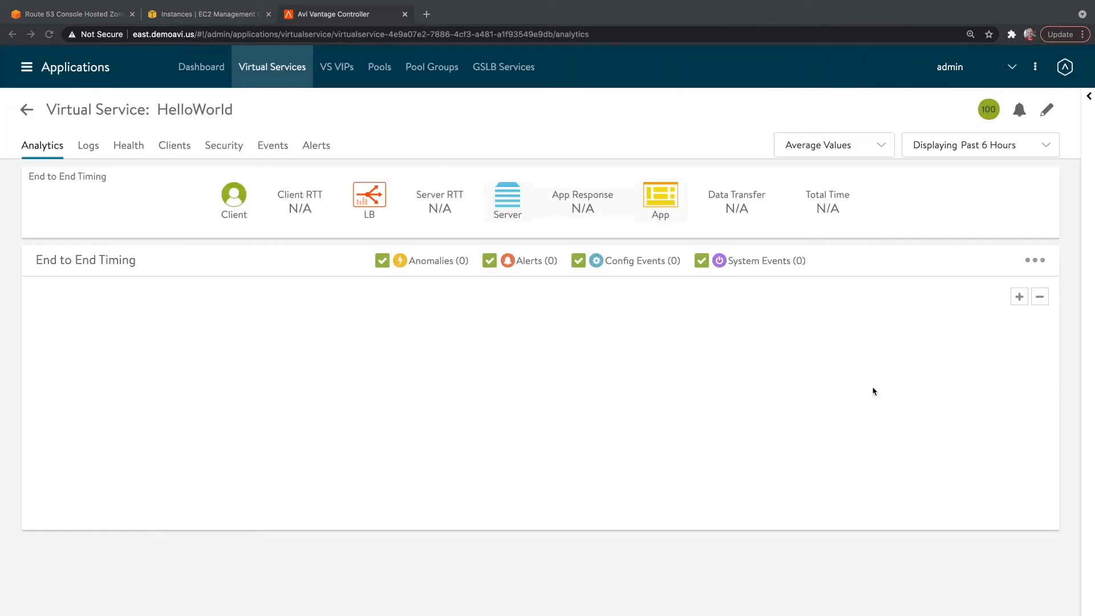
click(989, 109)
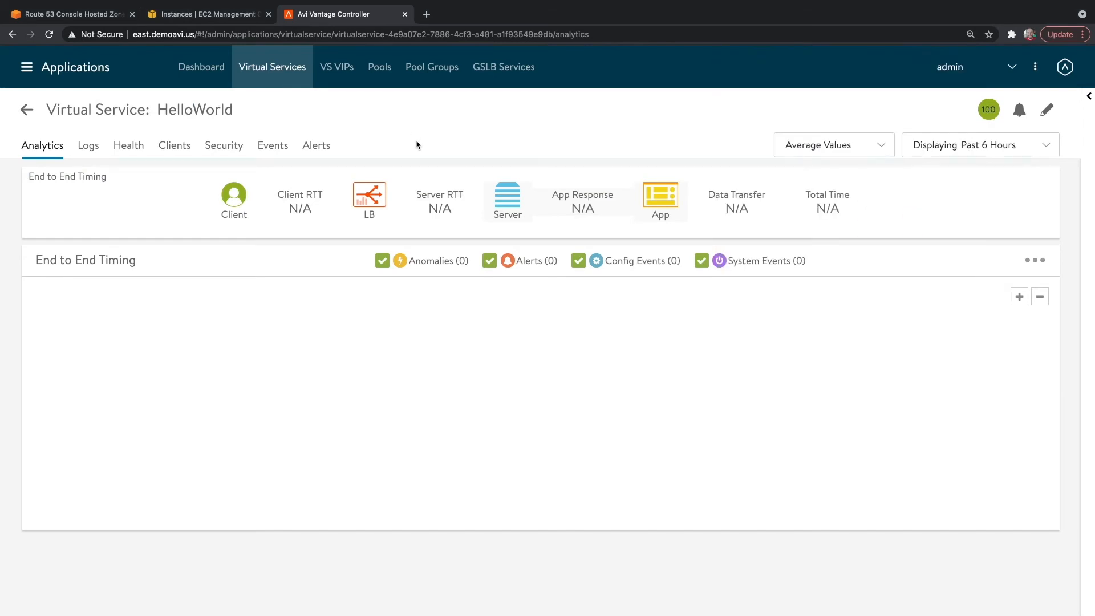
click(69, 13)
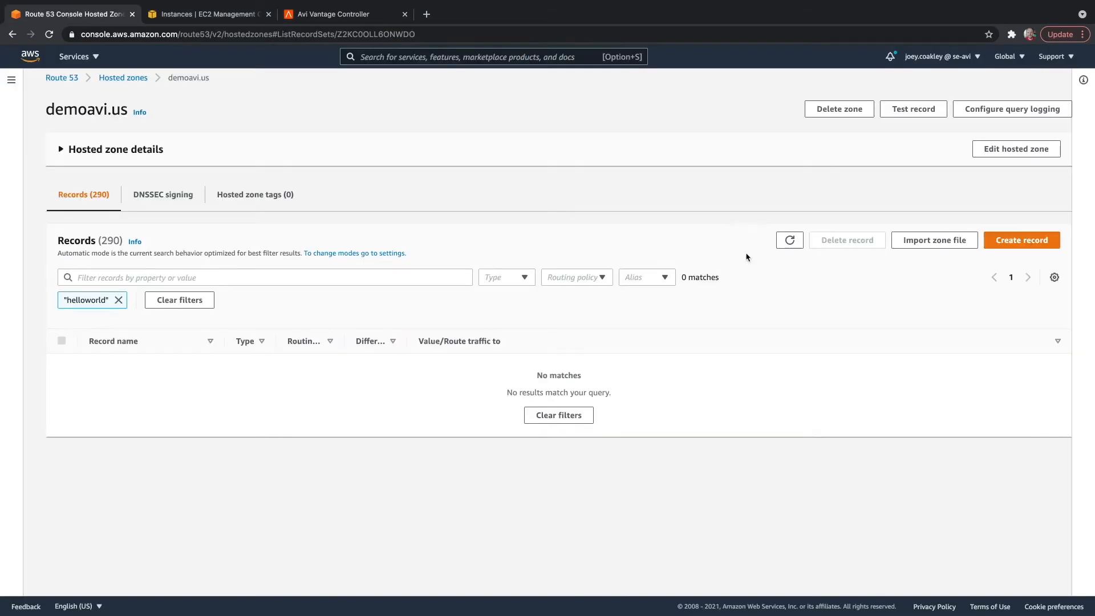
Work in the demoavi.us hosted zone records list
click(789, 240)
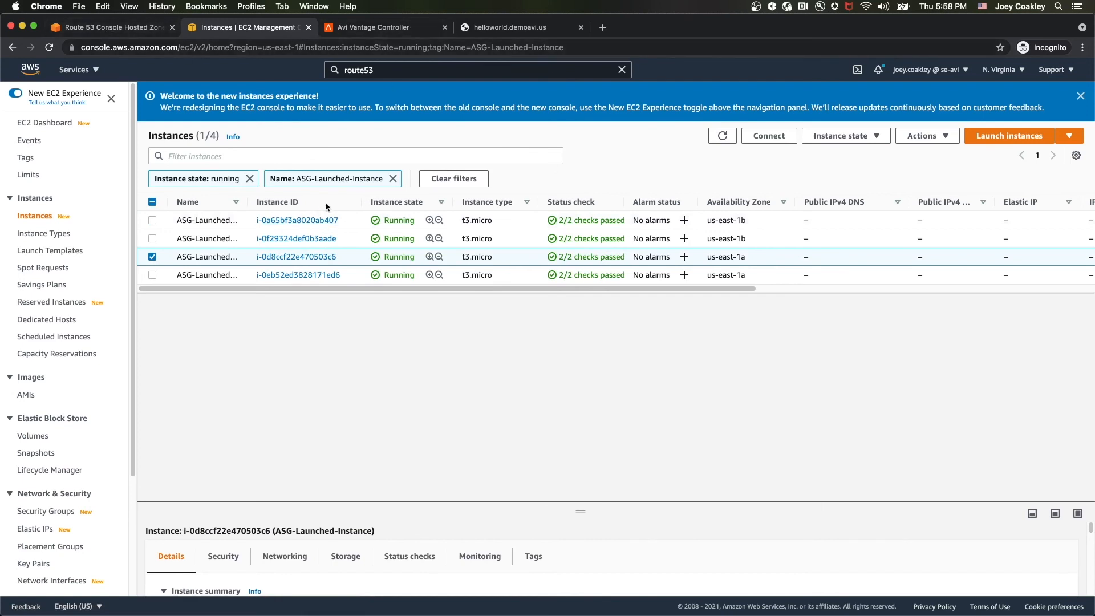
mouse_move(590, 234)
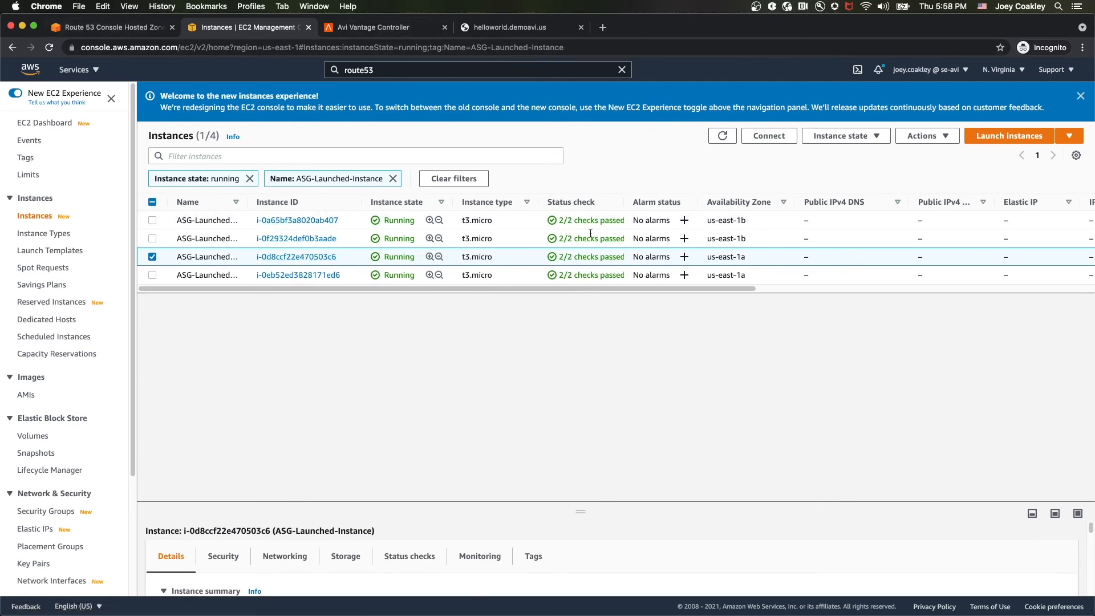
mouse_move(771, 280)
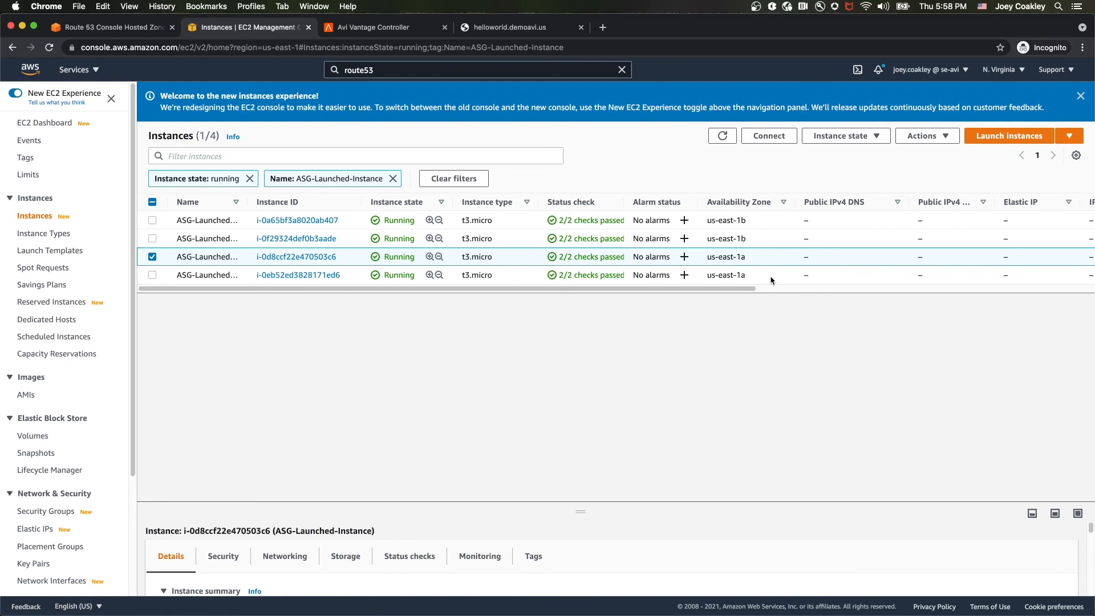
mouse_move(745, 329)
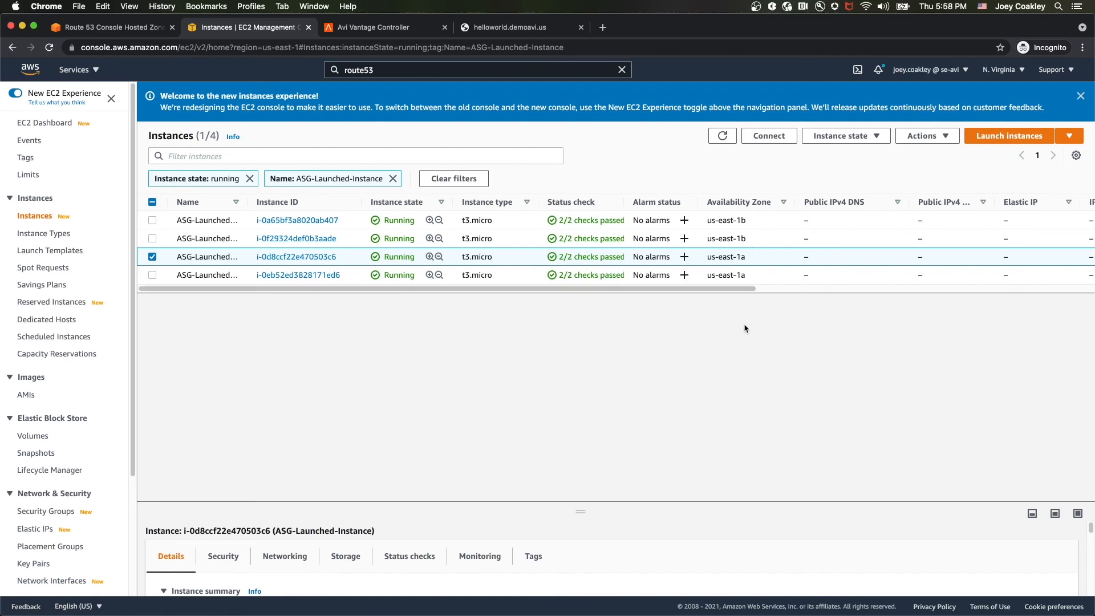
mouse_move(735, 331)
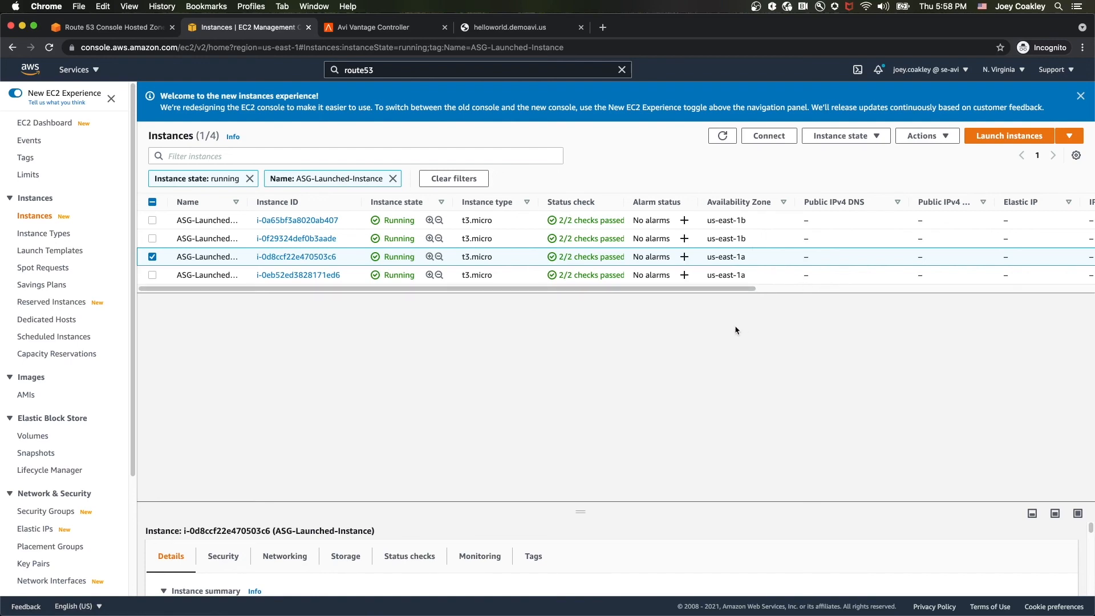
mouse_move(750, 335)
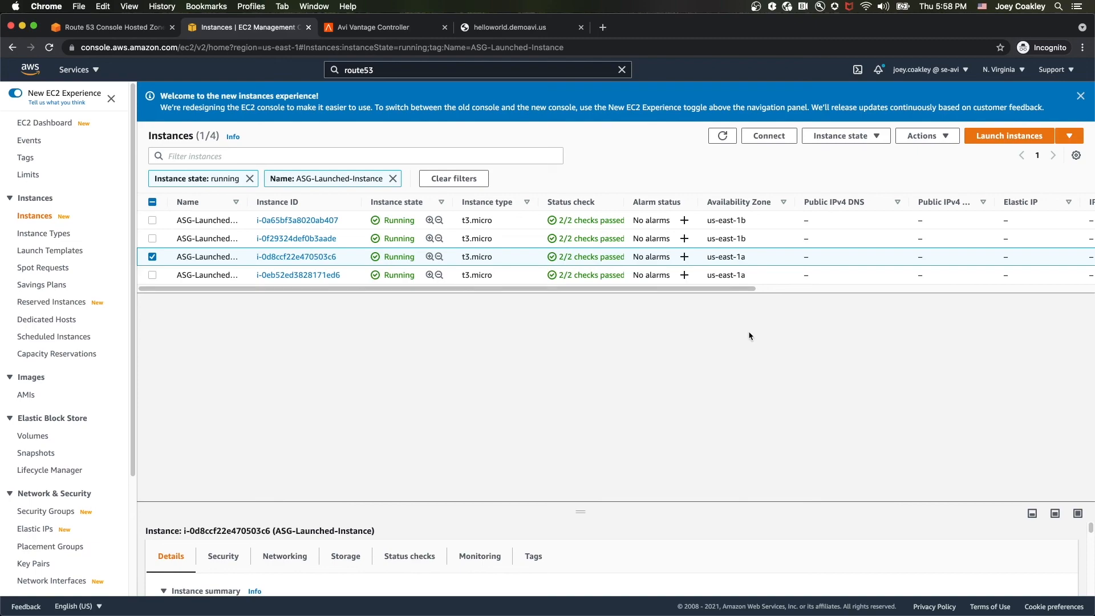